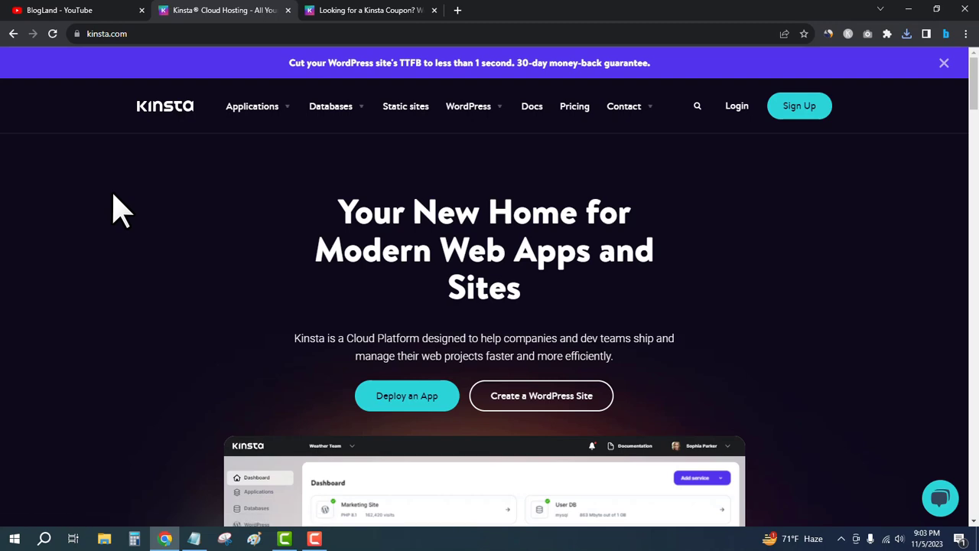
pyautogui.moveTo(130, 222)
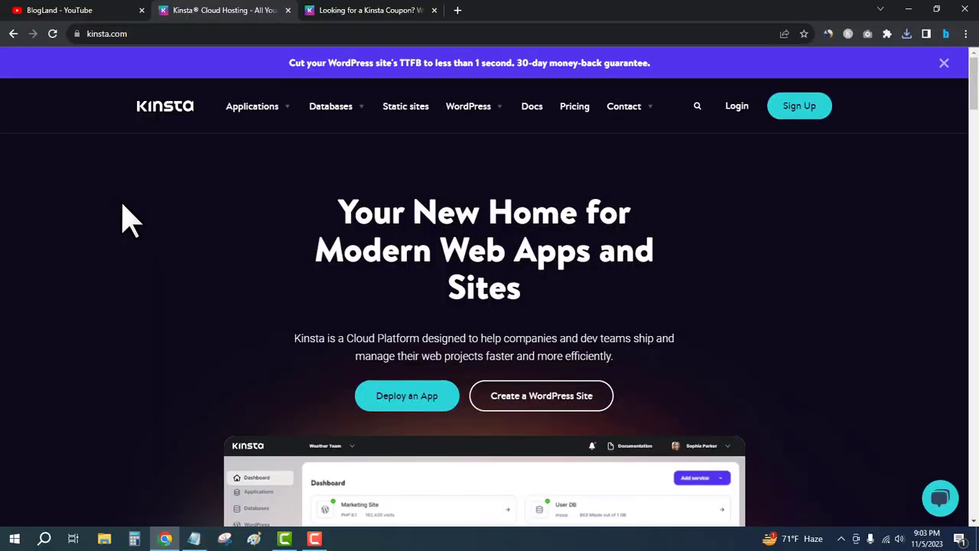
# Step: Scroll through the Kinsta homepage's applications, static sites, support and testimonial sections
pyautogui.scroll(-3)
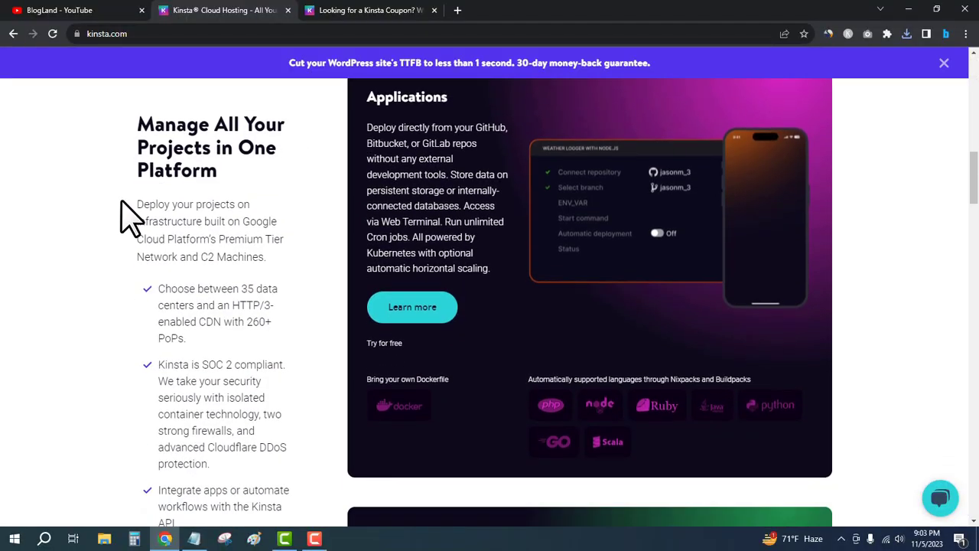
pyautogui.scroll(-3)
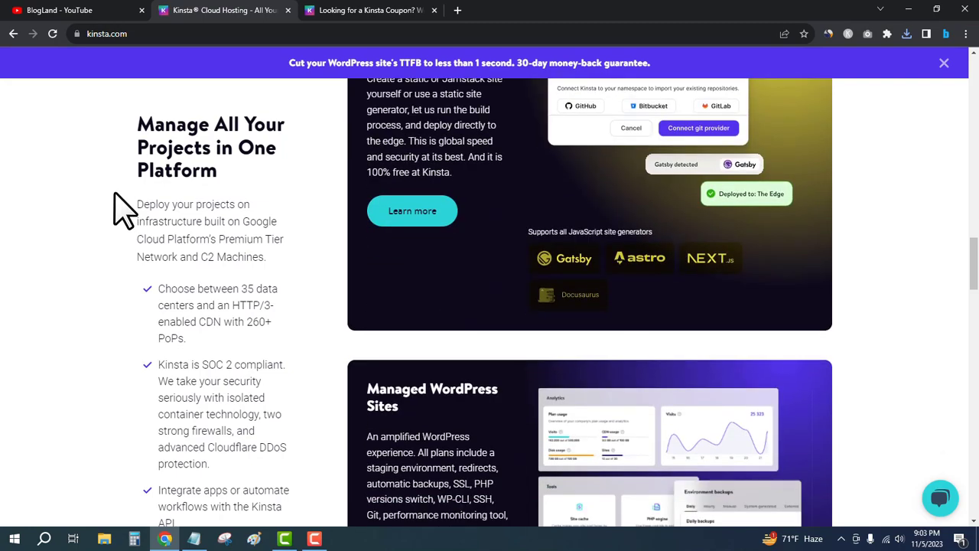
pyautogui.scroll(-3)
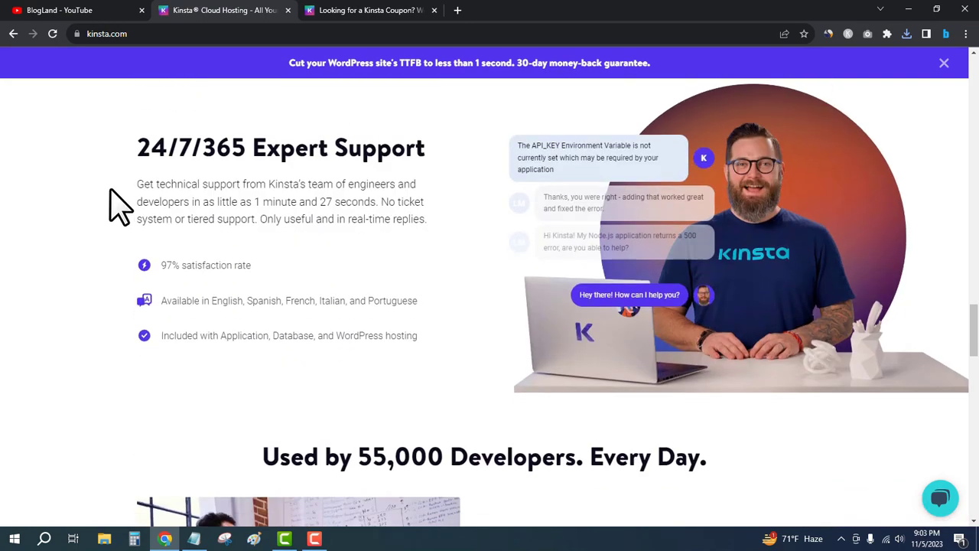
pyautogui.scroll(-3)
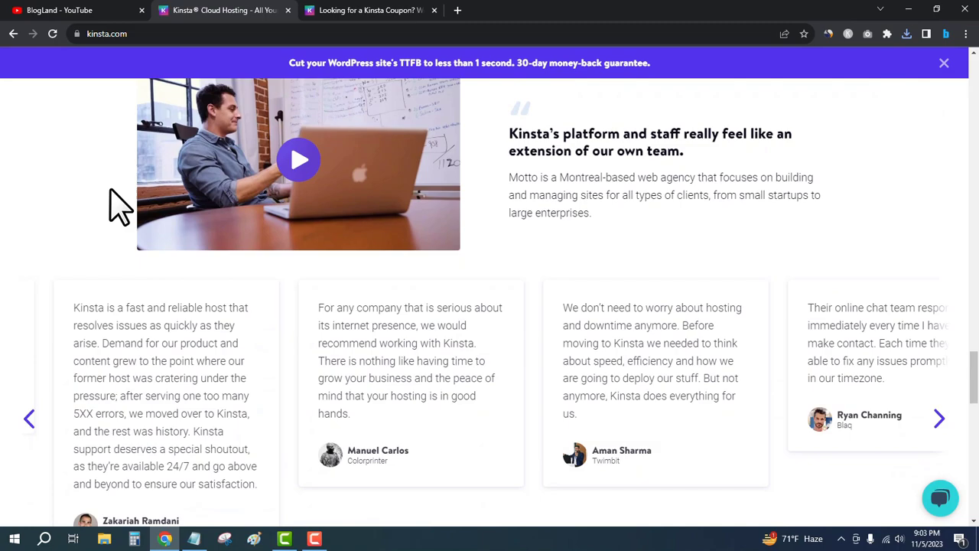
pyautogui.scroll(-3)
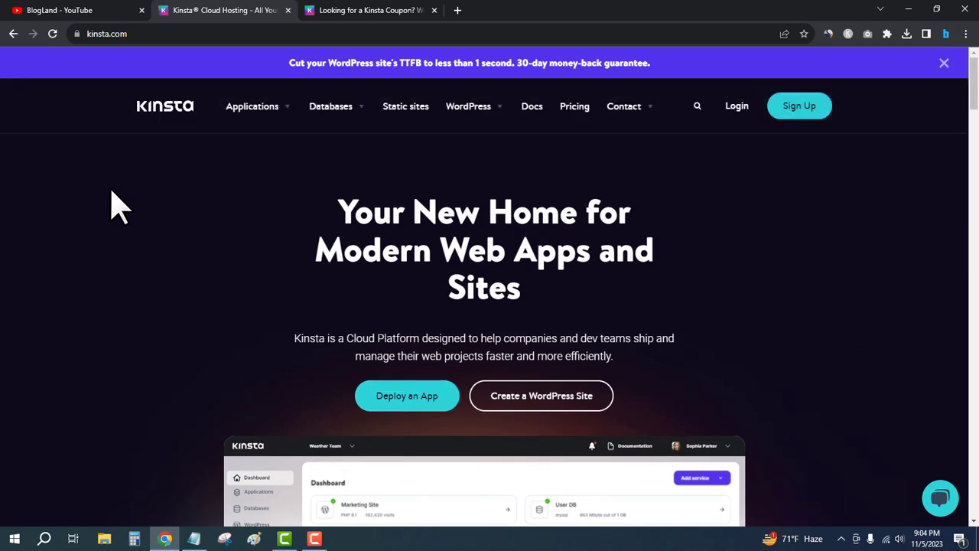
pyautogui.moveTo(787, 260)
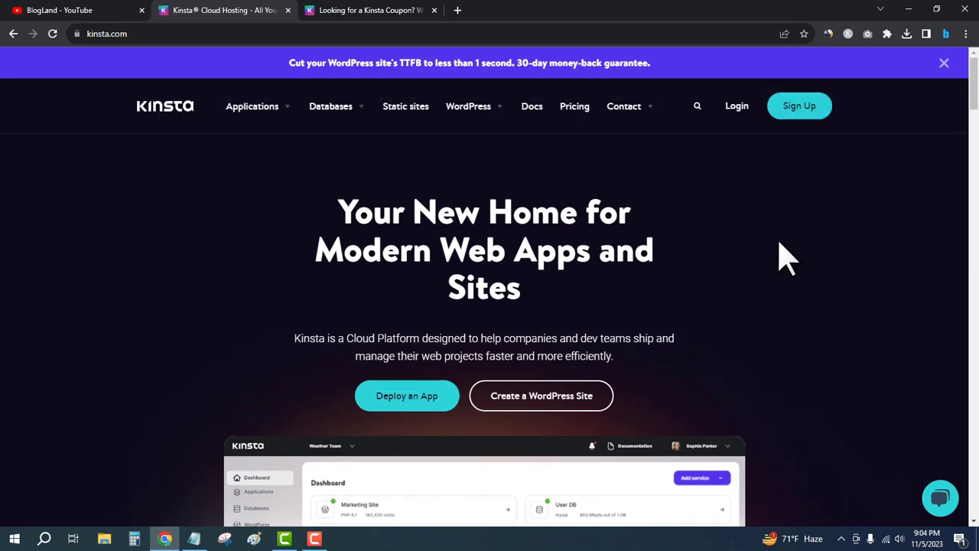
pyautogui.moveTo(23, 310)
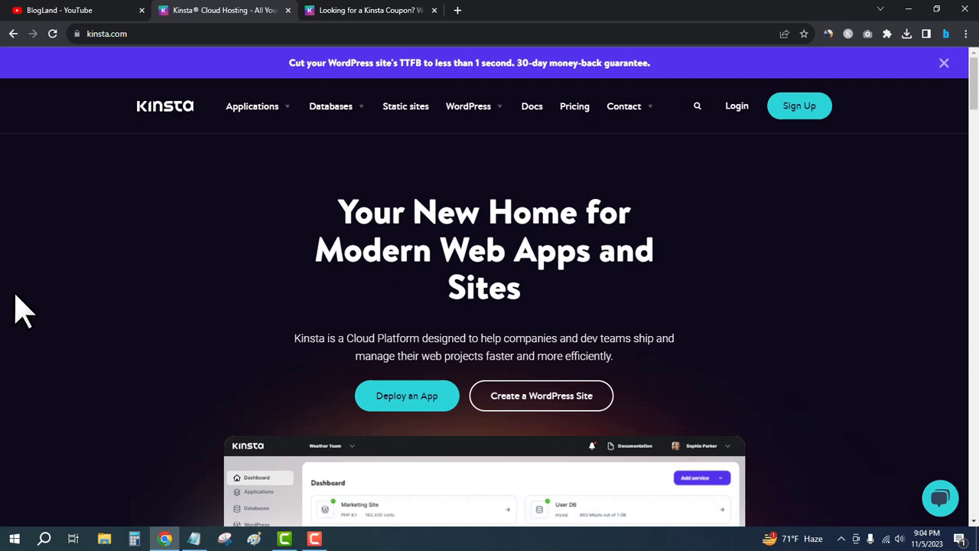
pyautogui.moveTo(126, 256)
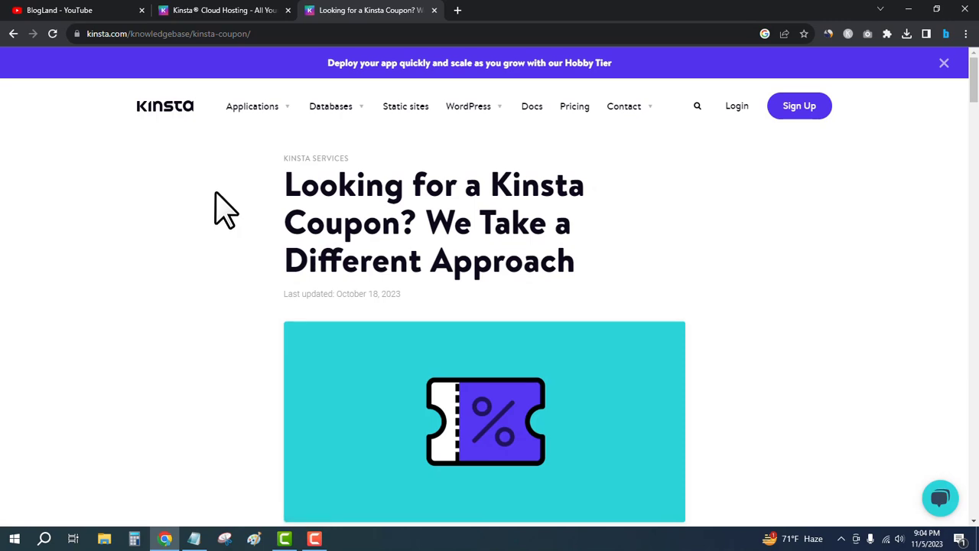
pyautogui.scroll(-3)
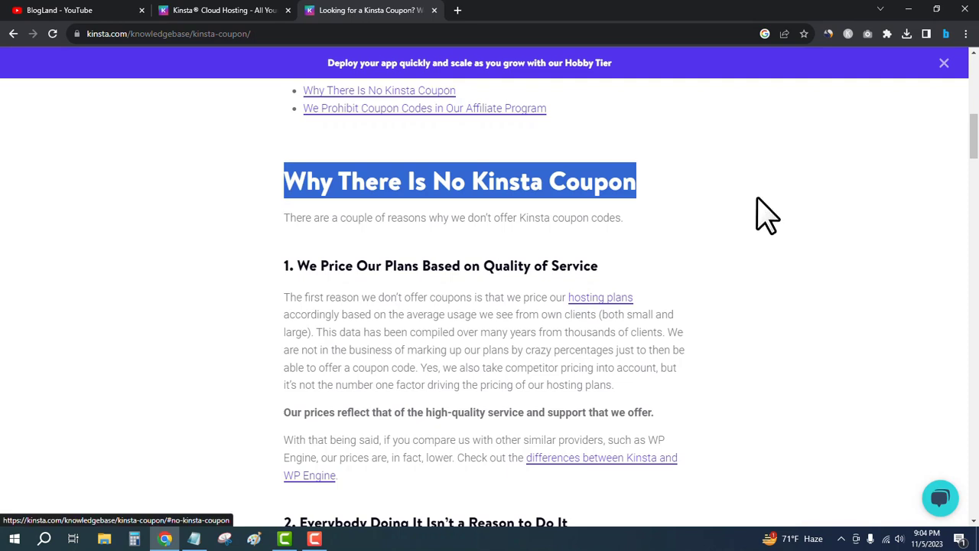
pyautogui.scroll(-3)
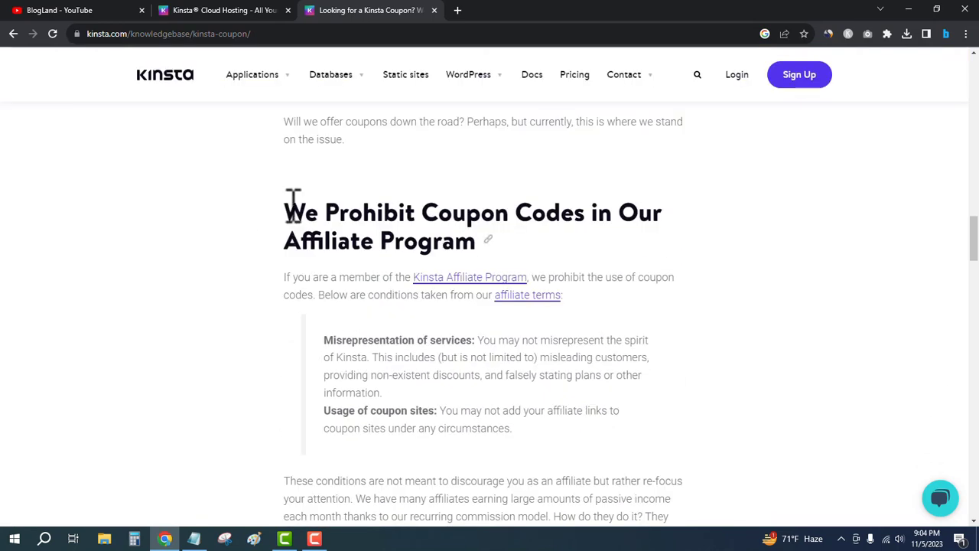
pyautogui.moveTo(284, 212); pyautogui.dragTo(485, 241)
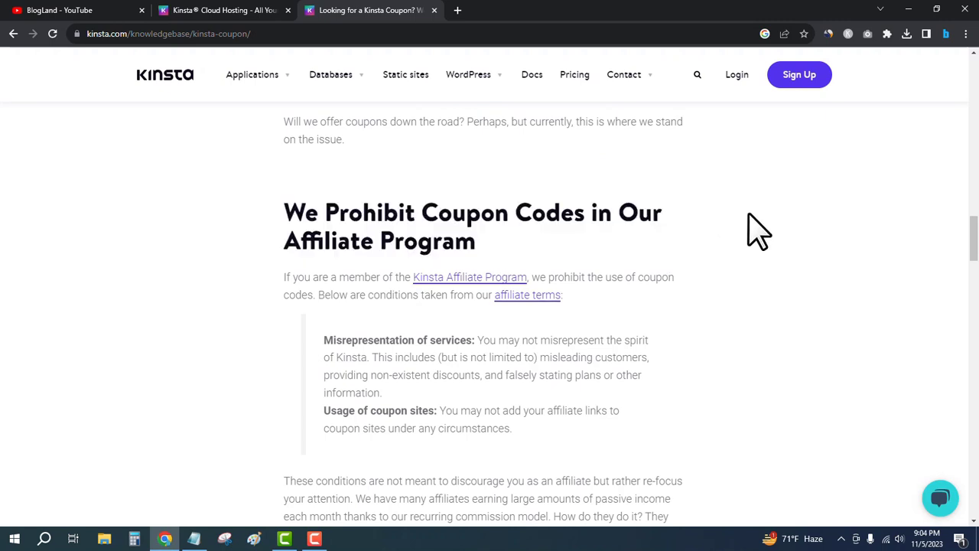
pyautogui.scroll(-3)
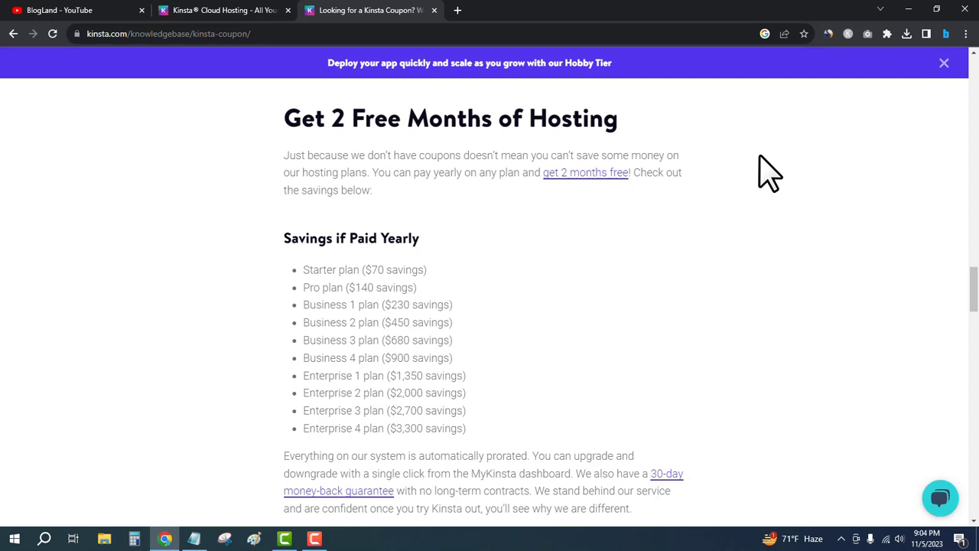
pyautogui.scroll(-3)
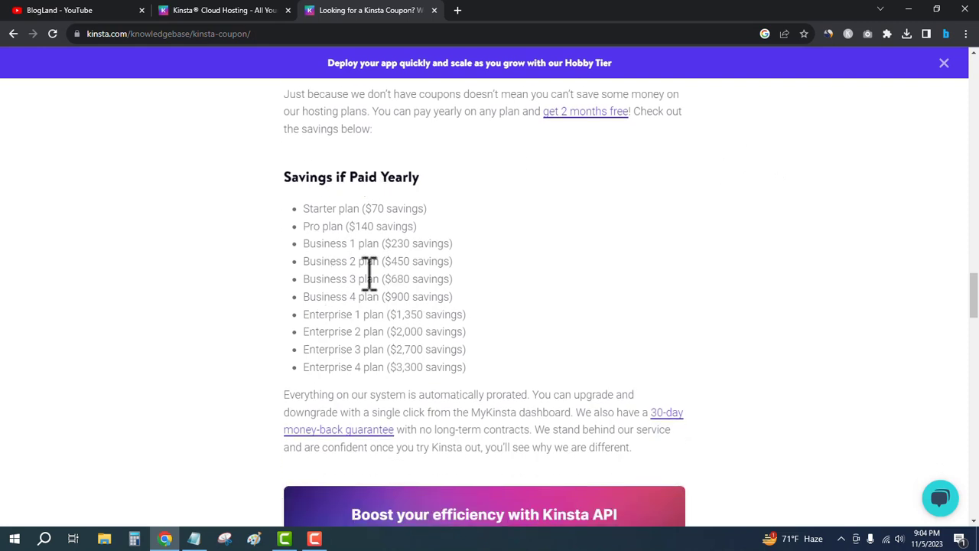
pyautogui.moveTo(802, 204)
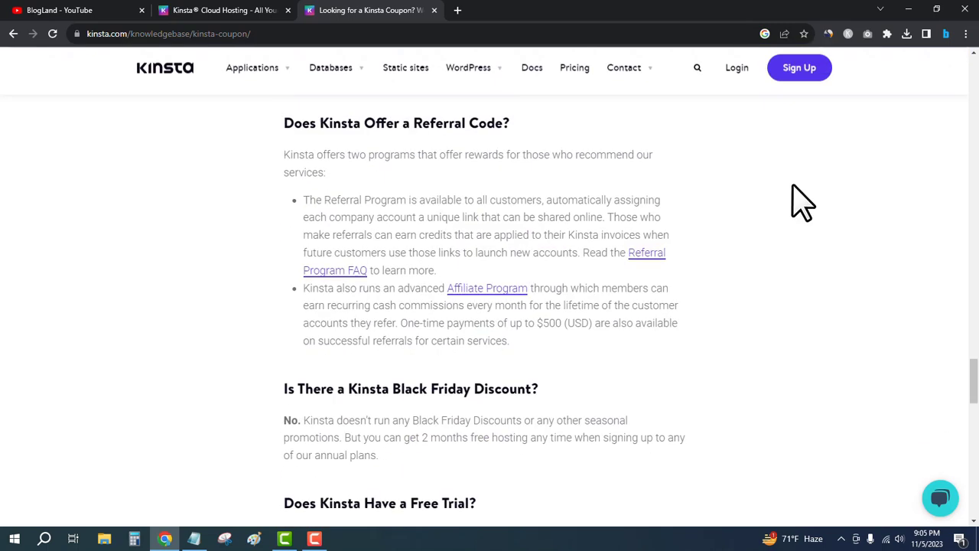
pyautogui.scroll(-3)
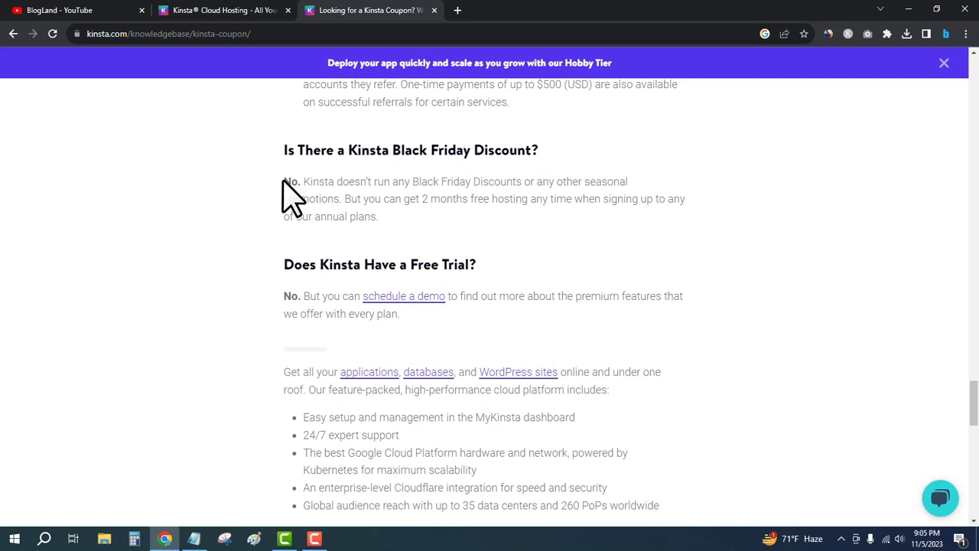
pyautogui.moveTo(455, 207)
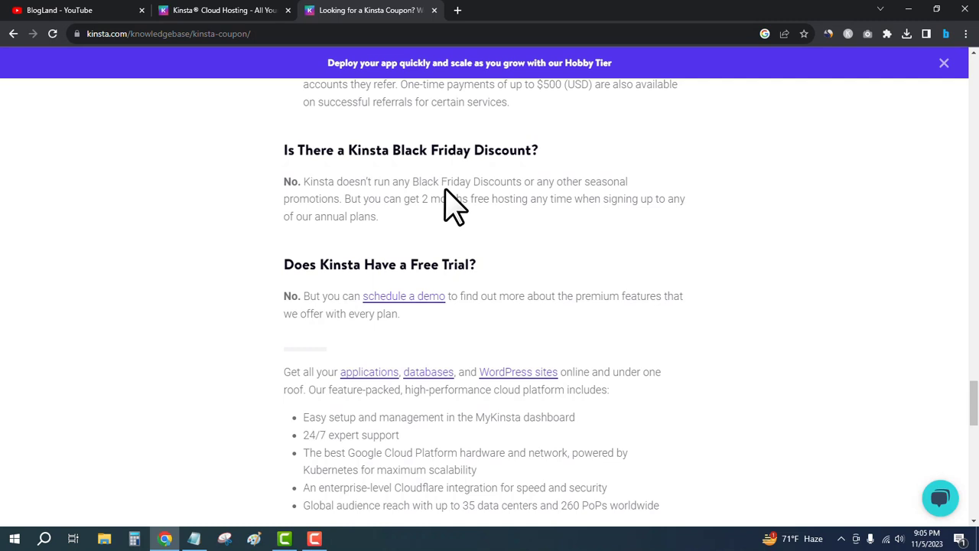
pyautogui.moveTo(742, 199)
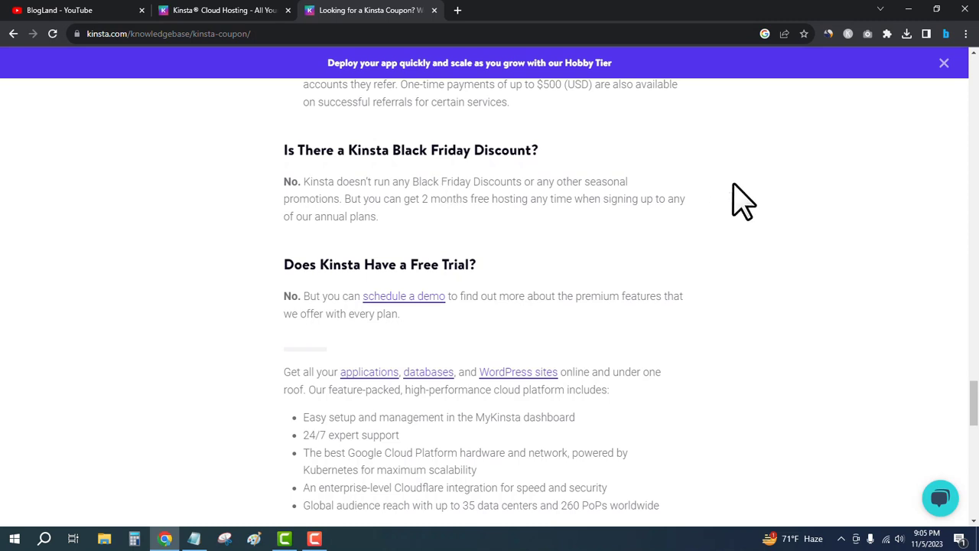
pyautogui.moveTo(753, 200)
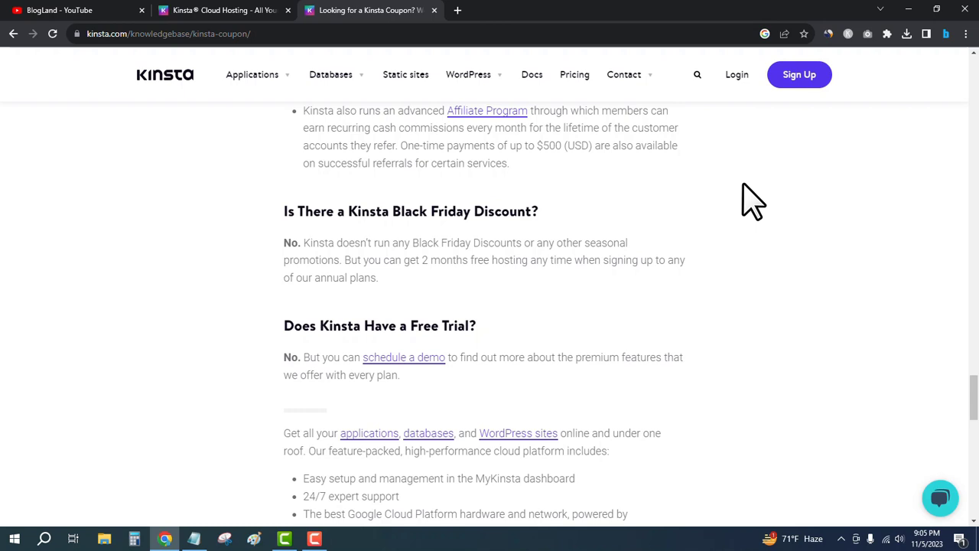
pyautogui.moveTo(190, 199)
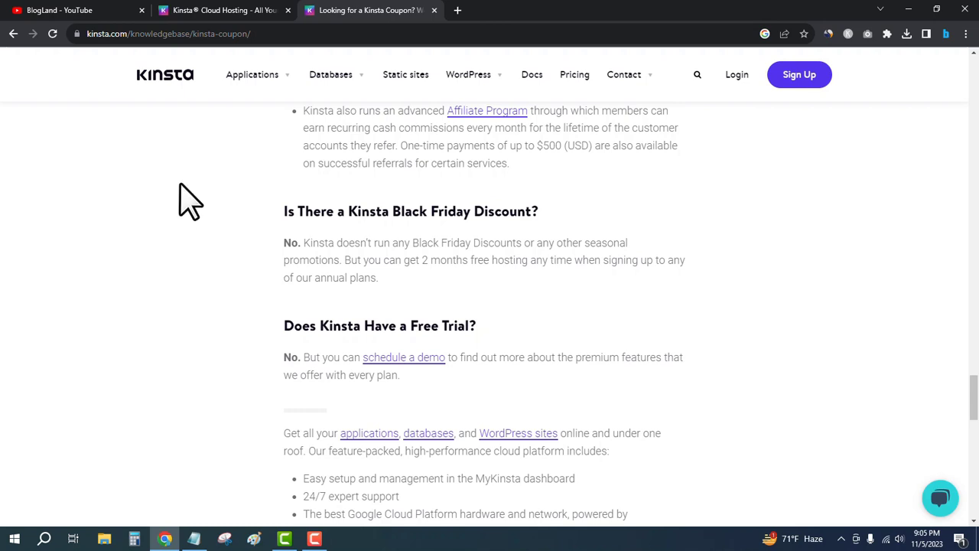
# Step: Open Kinsta's pricing overview and go to the WordPress Sites hosting pricing details
pyautogui.click(164, 75)
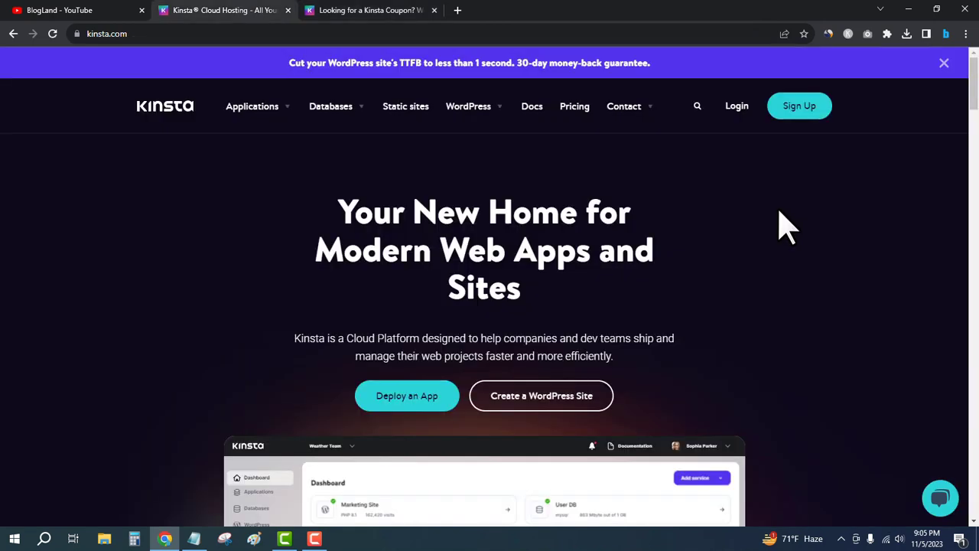
pyautogui.scroll(-3)
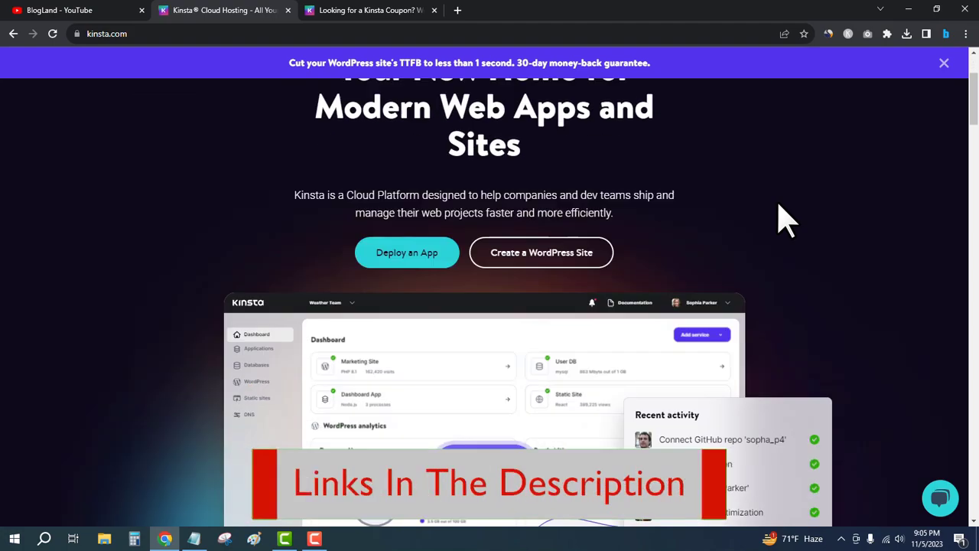
pyautogui.scroll(-3)
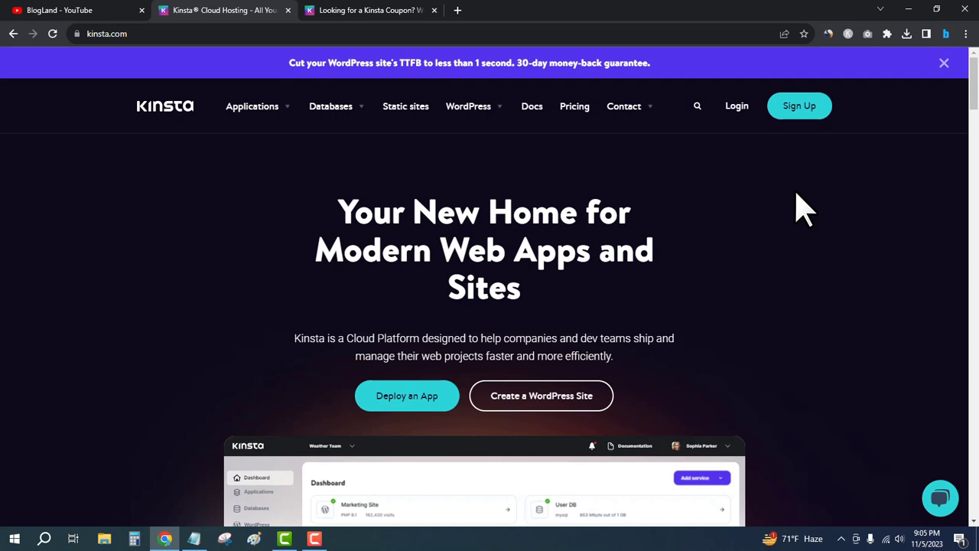
pyautogui.click(574, 105)
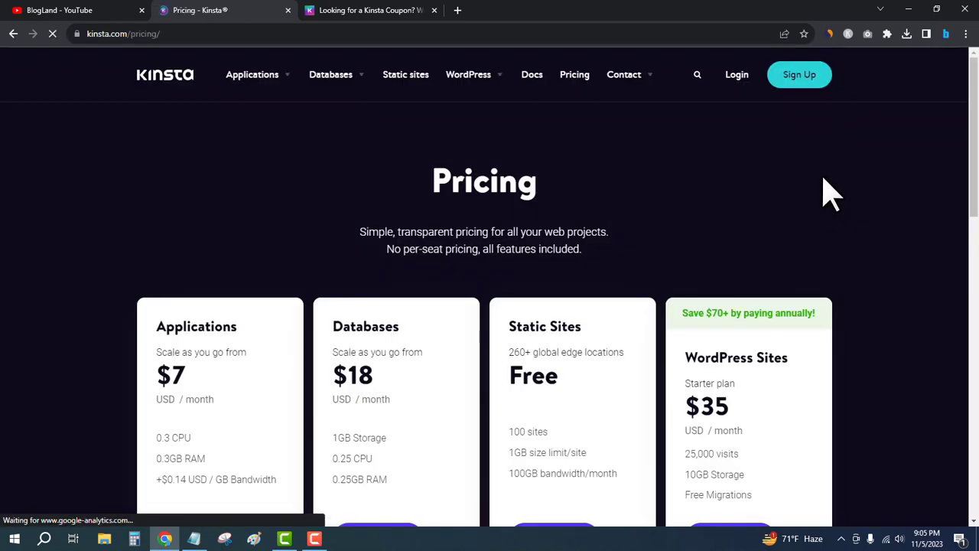
pyautogui.scroll(-3)
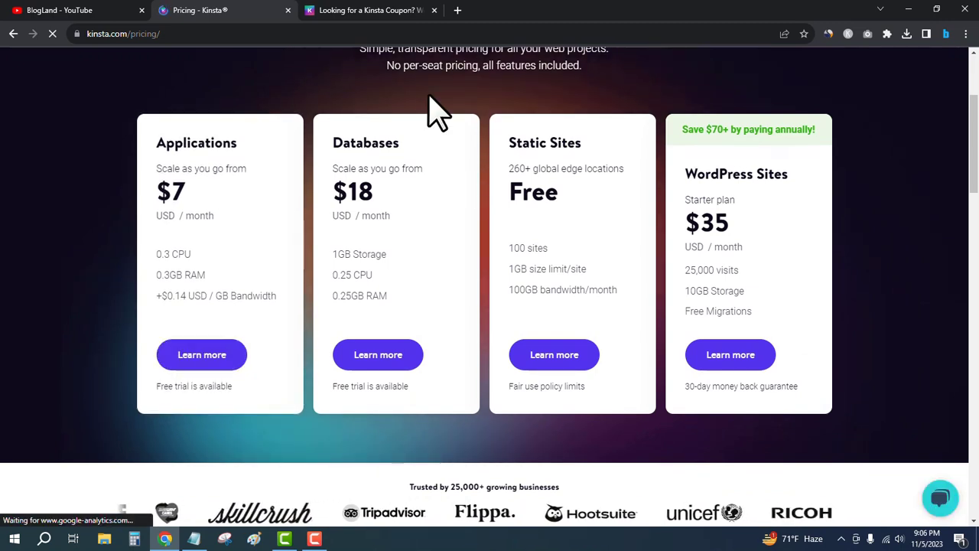
pyautogui.moveTo(554, 126)
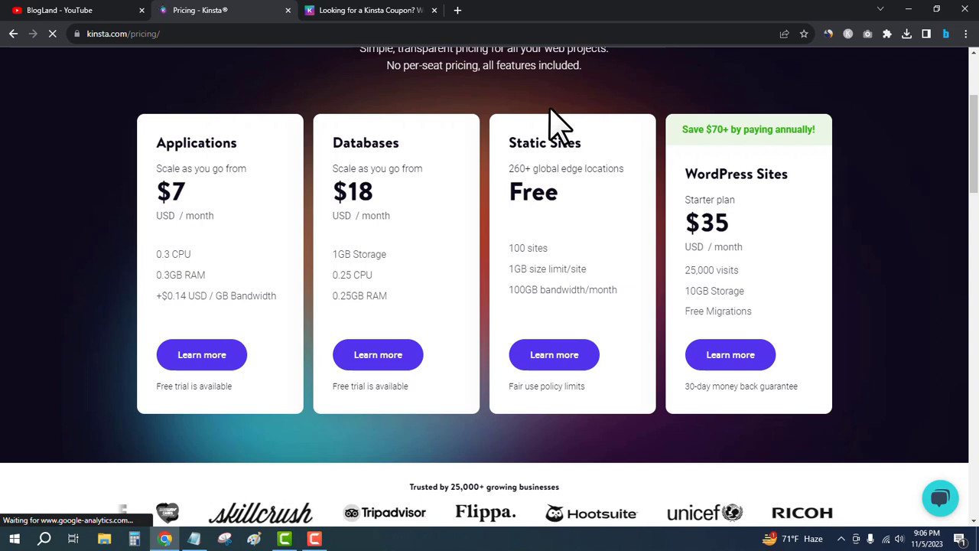
pyautogui.moveTo(887, 233)
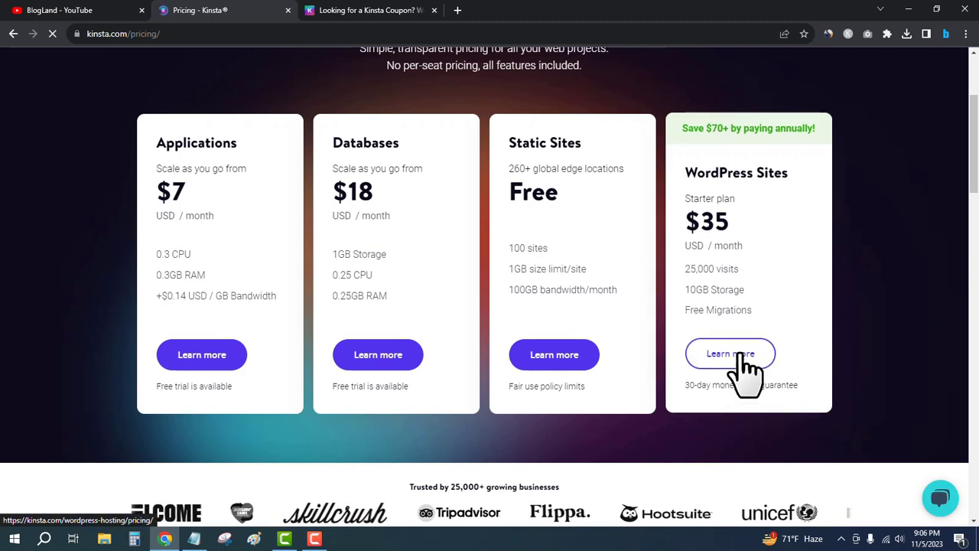
pyautogui.click(730, 353)
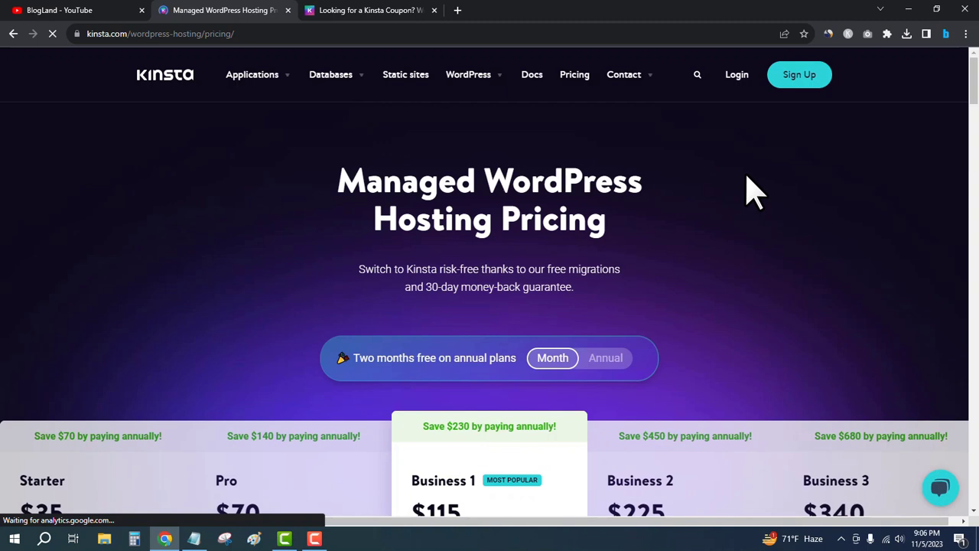
pyautogui.moveTo(746, 195)
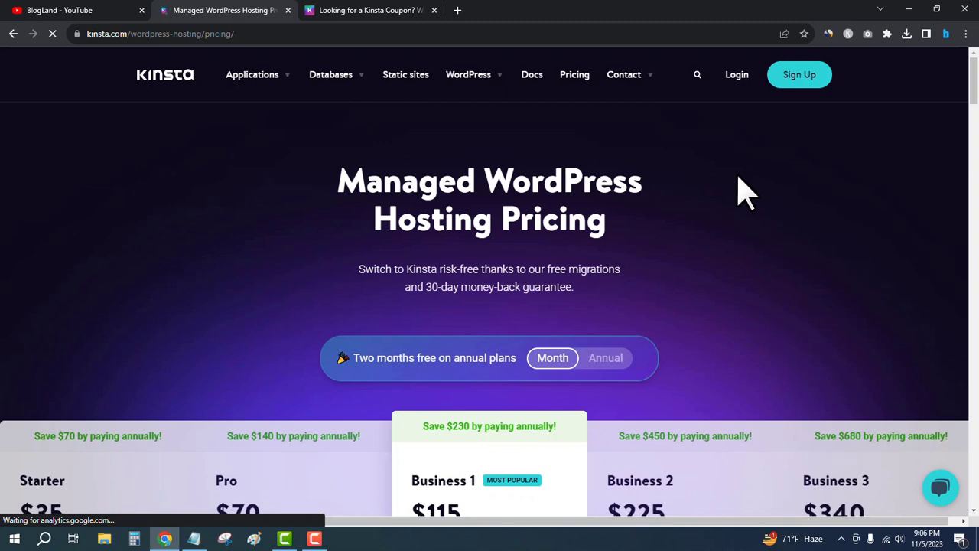
# Step: Pick the Starter plan and set annual billing, showing Starter at $350 per year
pyautogui.click(605, 357)
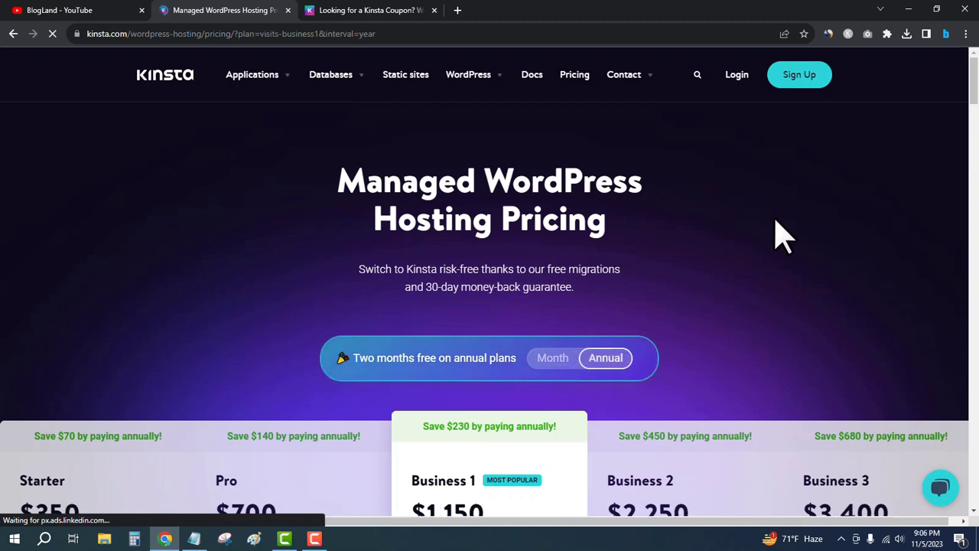
pyautogui.click(552, 358)
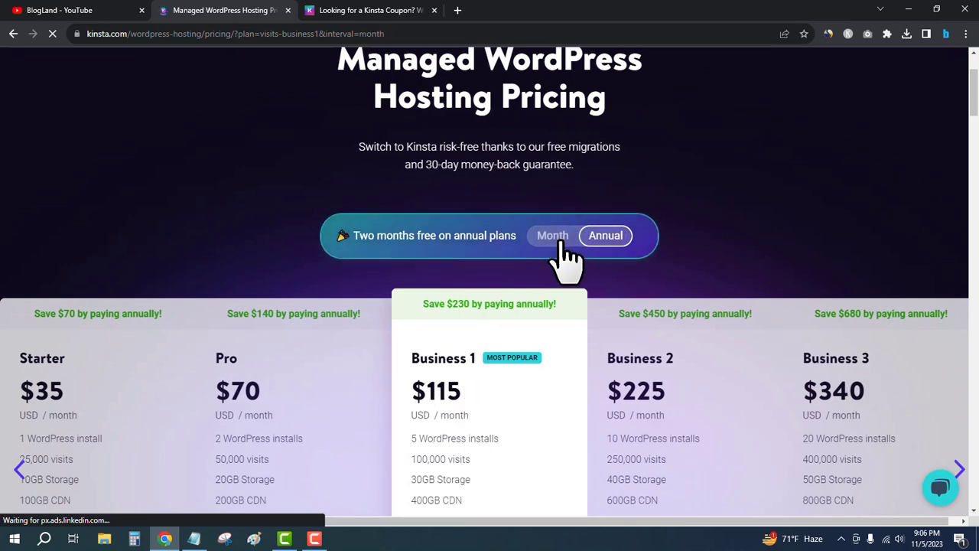
pyautogui.click(552, 235)
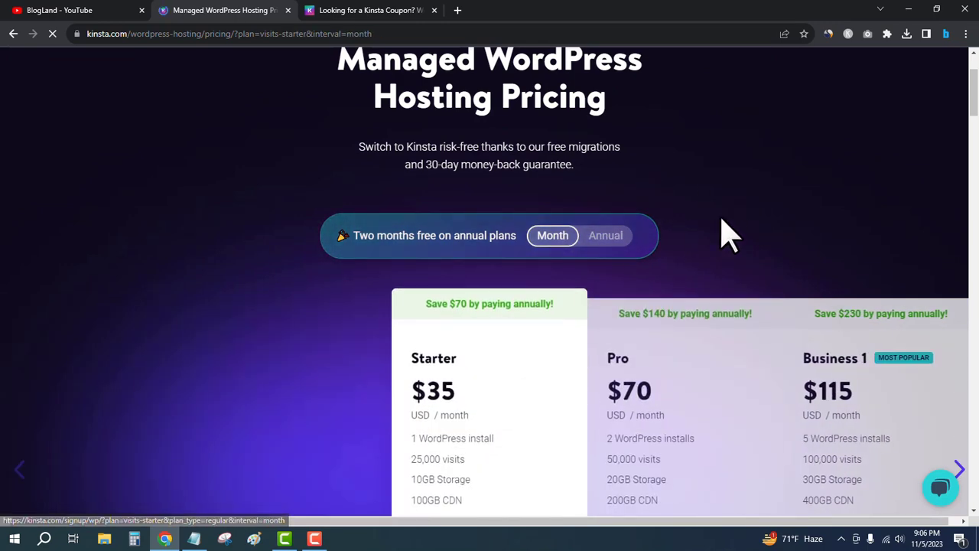
pyautogui.scroll(-3)
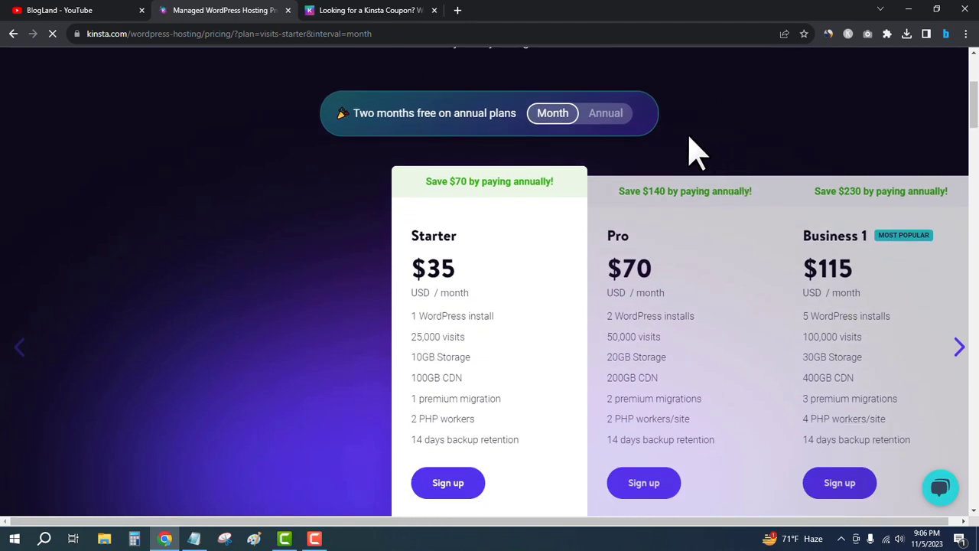
pyautogui.click(605, 112)
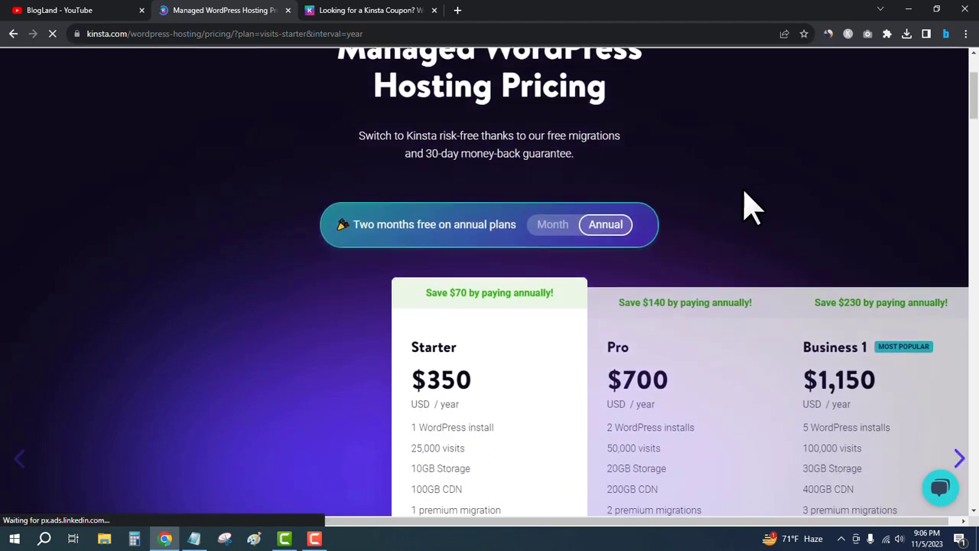
pyautogui.scroll(-3)
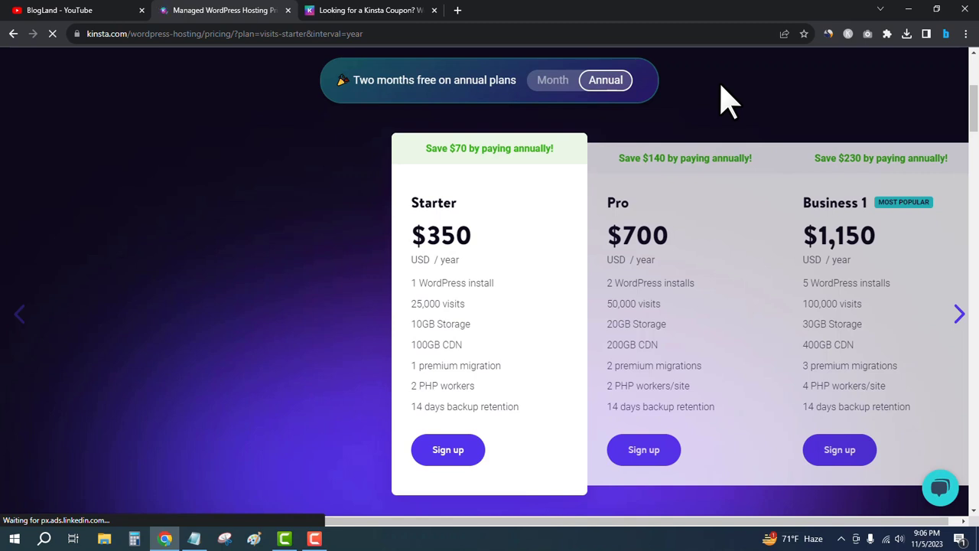
pyautogui.moveTo(360, 313)
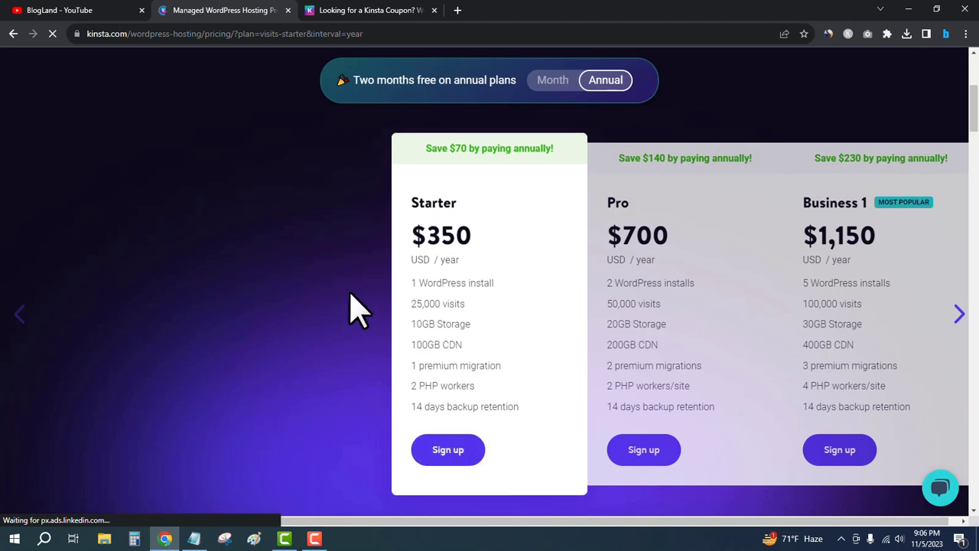
pyautogui.moveTo(340, 287)
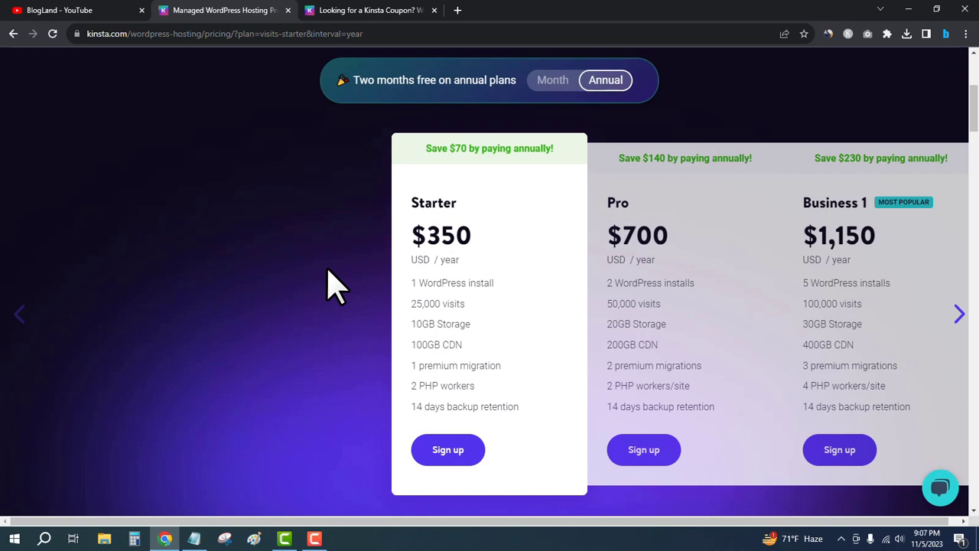
pyautogui.moveTo(340, 264)
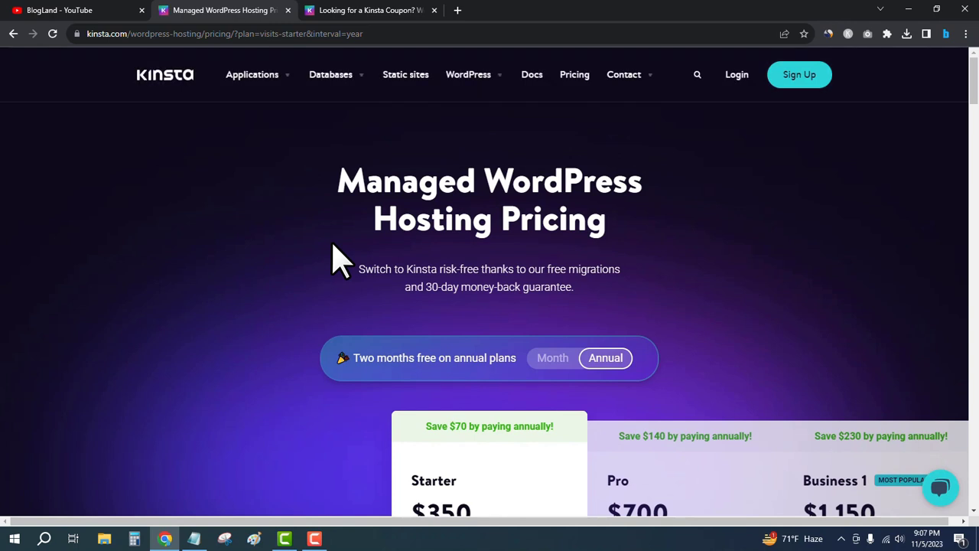
pyautogui.moveTo(322, 233)
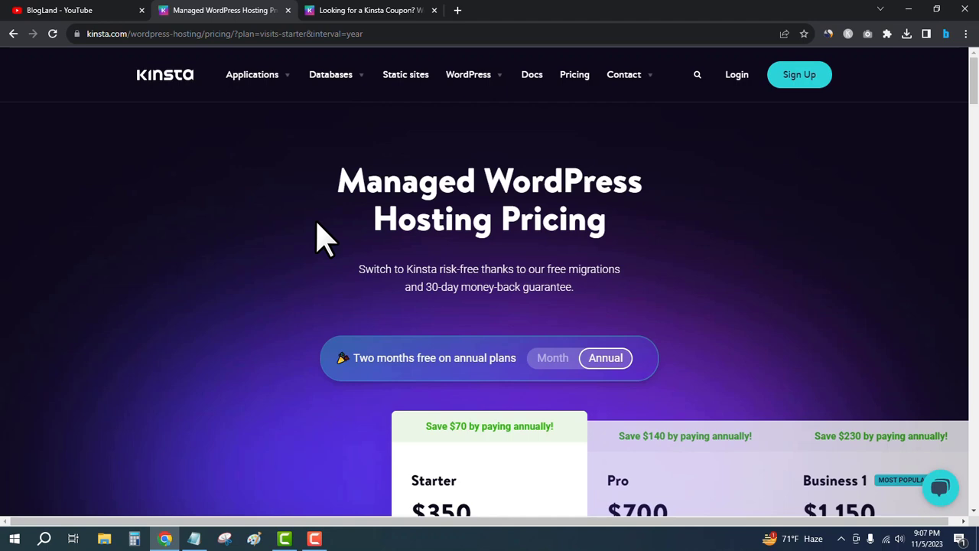
pyautogui.scroll(-3)
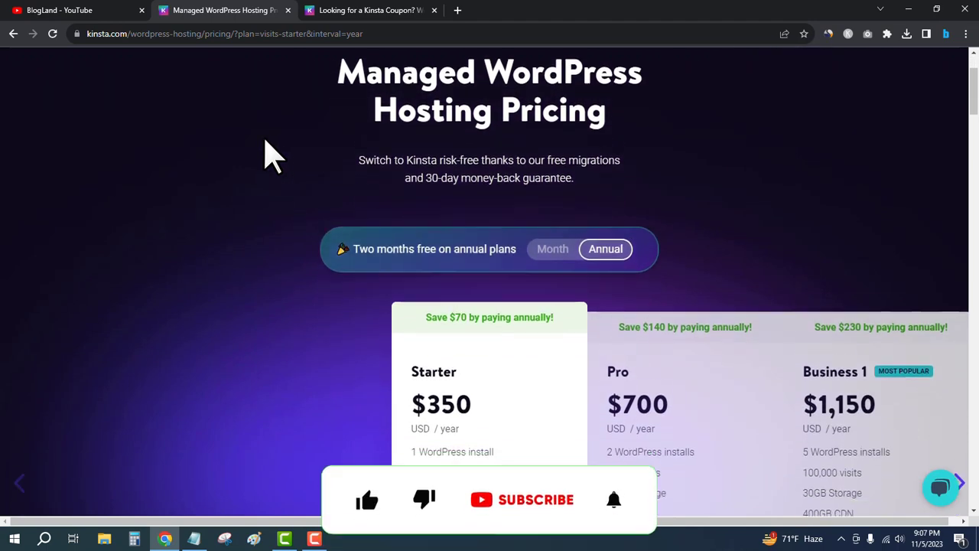